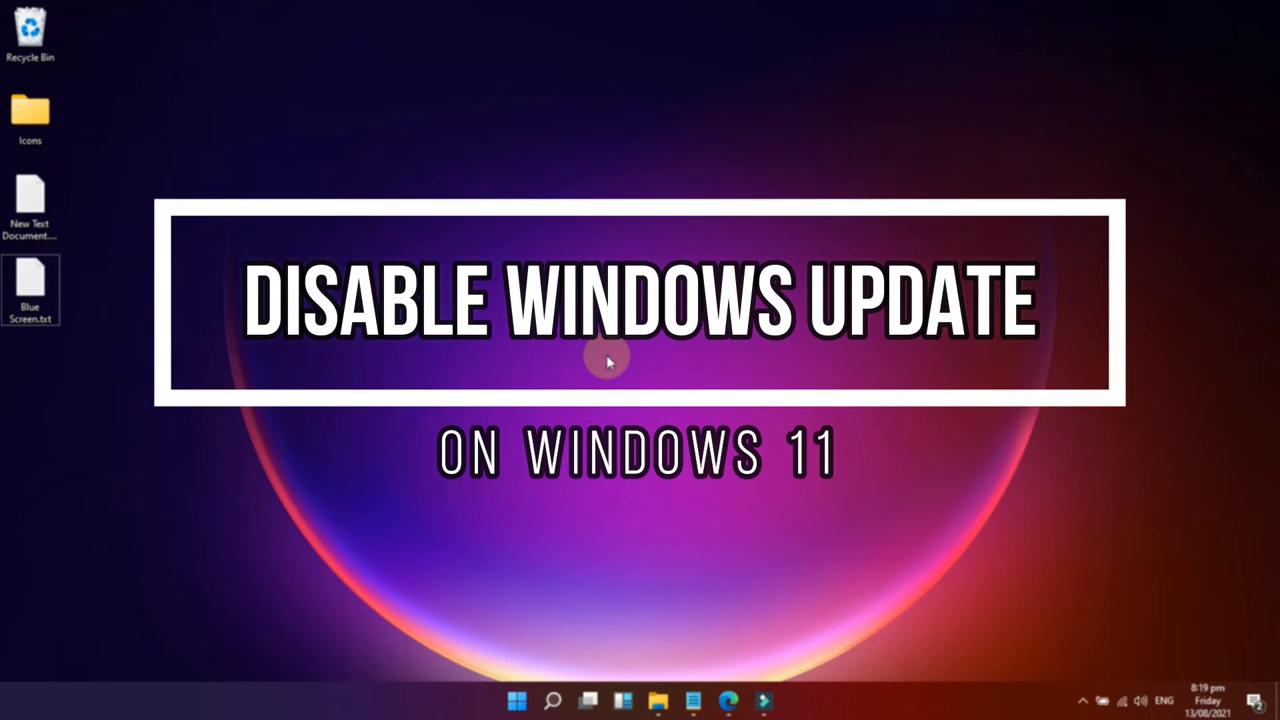
Open Settings from the desktop, view optional updates, then close Settings.
{"action": "right_click", "coordinate": [540, 405]}
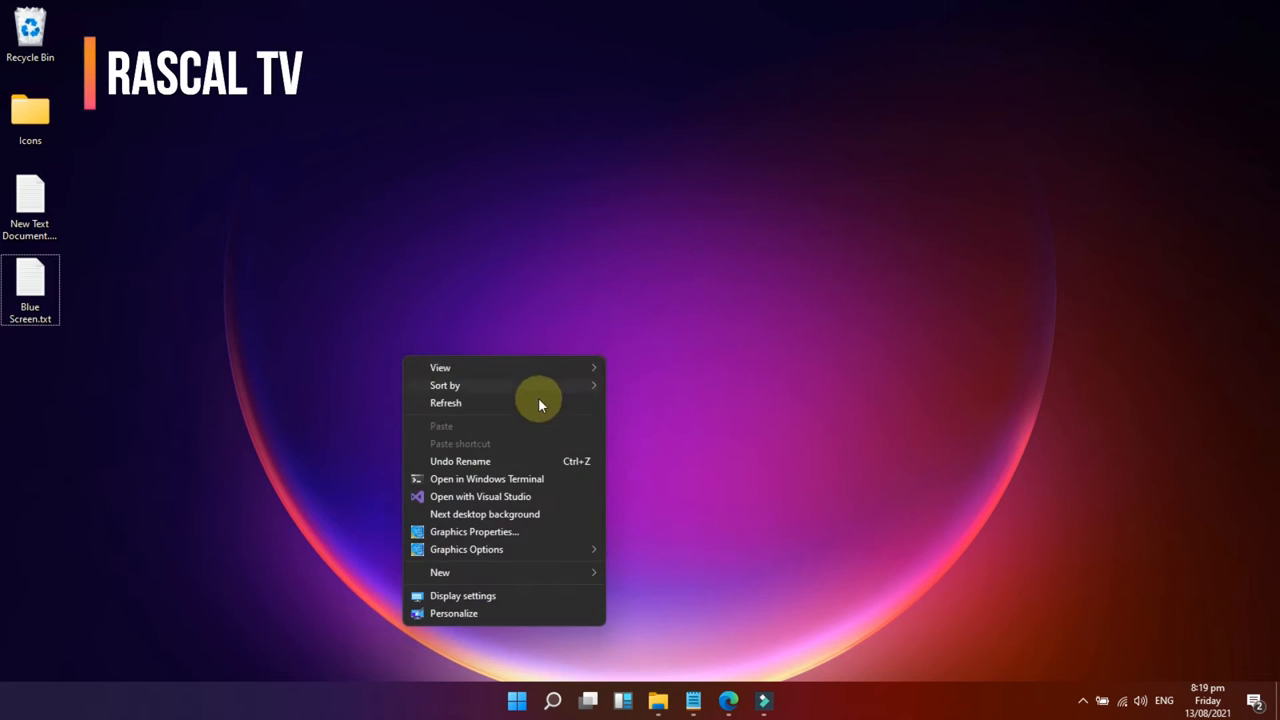
{"action": "left_click", "coordinate": [552, 700]}
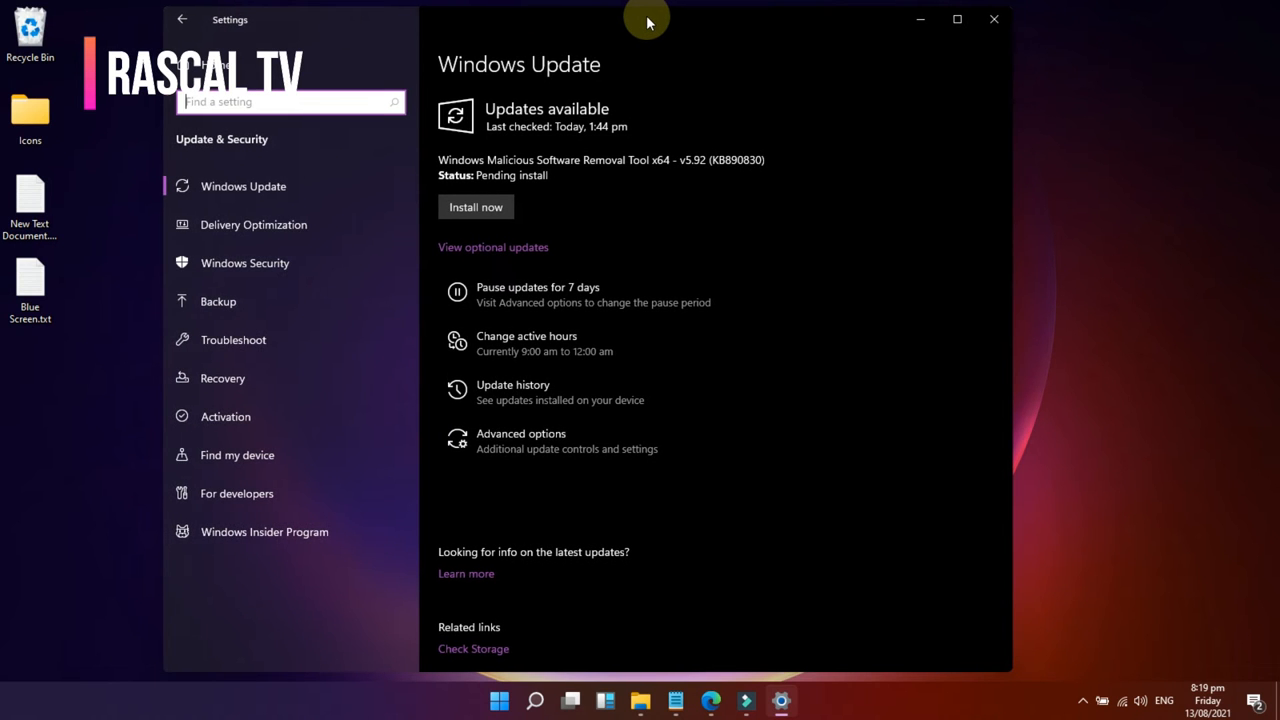
{"action": "mouse_move", "coordinate": [933, 50]}
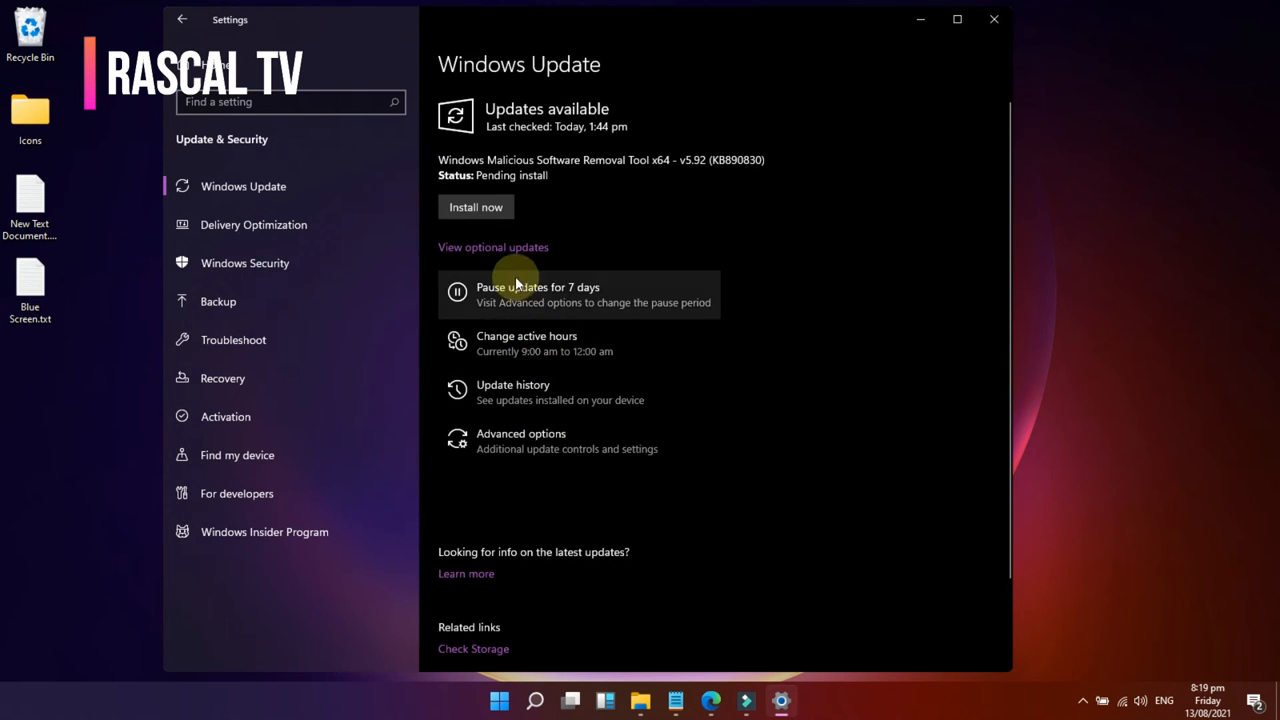
{"action": "left_click", "coordinate": [493, 247]}
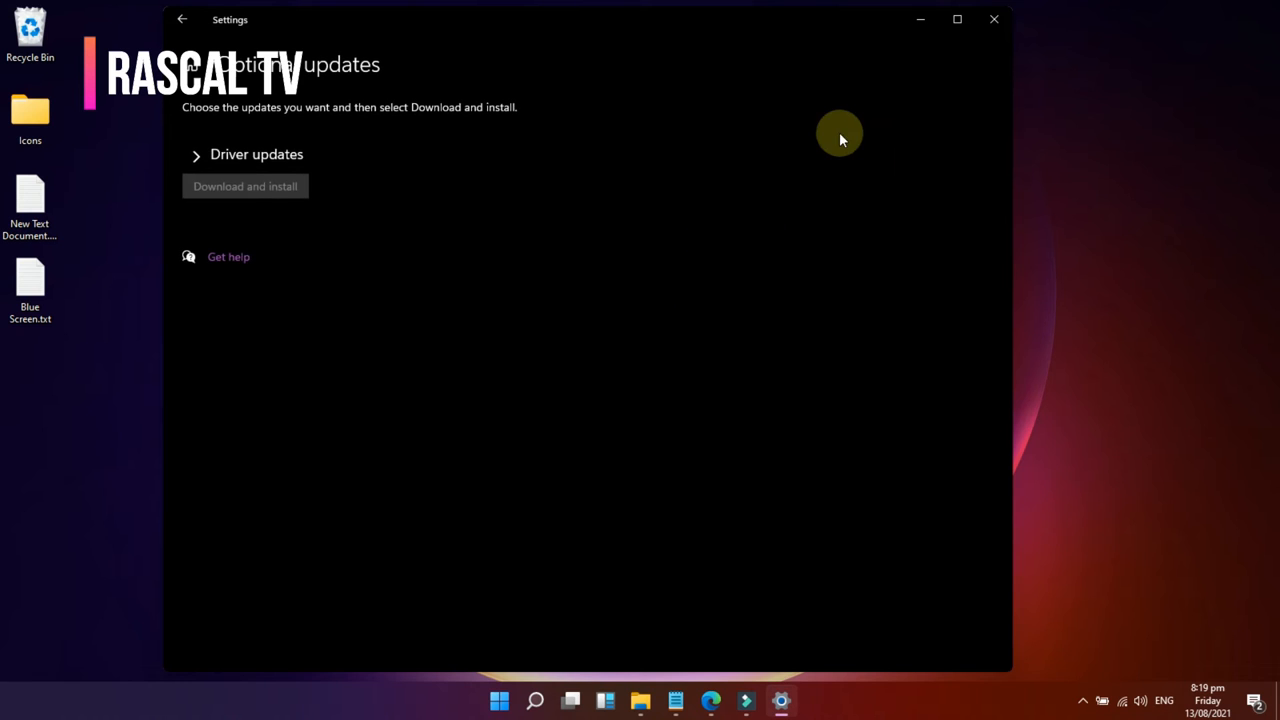
{"action": "left_click", "coordinate": [993, 19]}
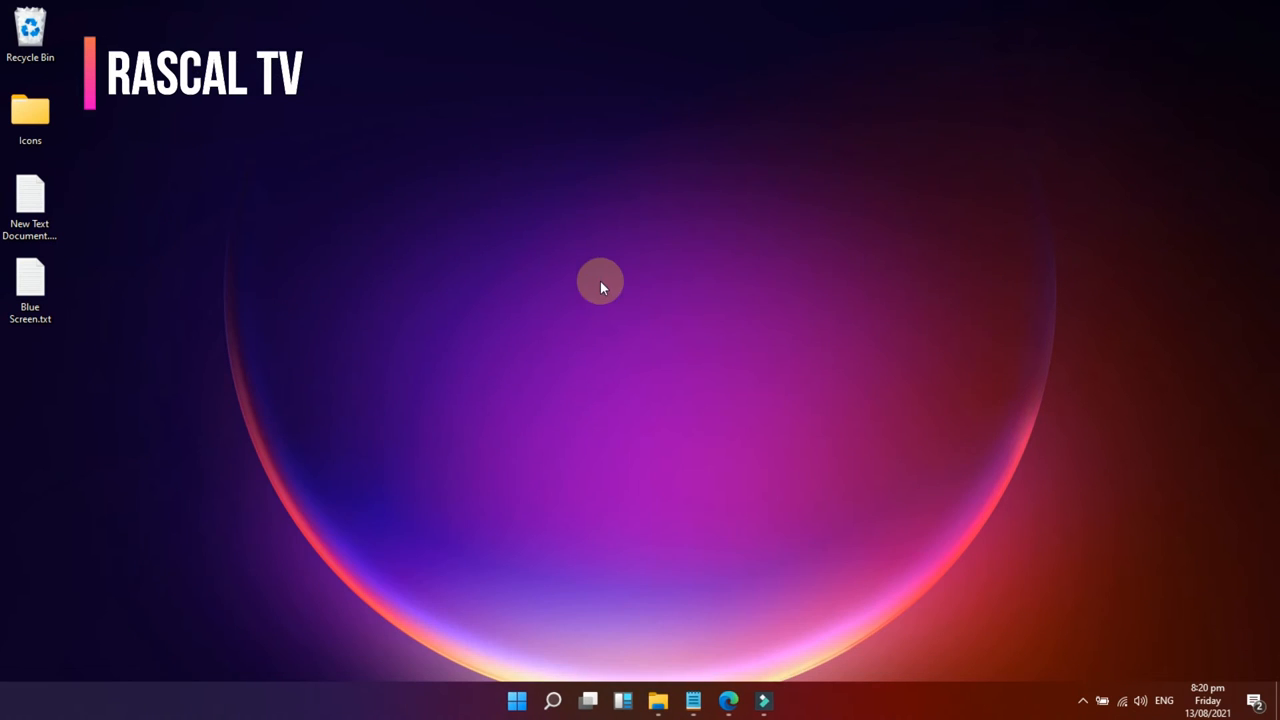
Reopen Settings at Windows Update and pause updates until 17 September 2021.
{"action": "right_click", "coordinate": [600, 283]}
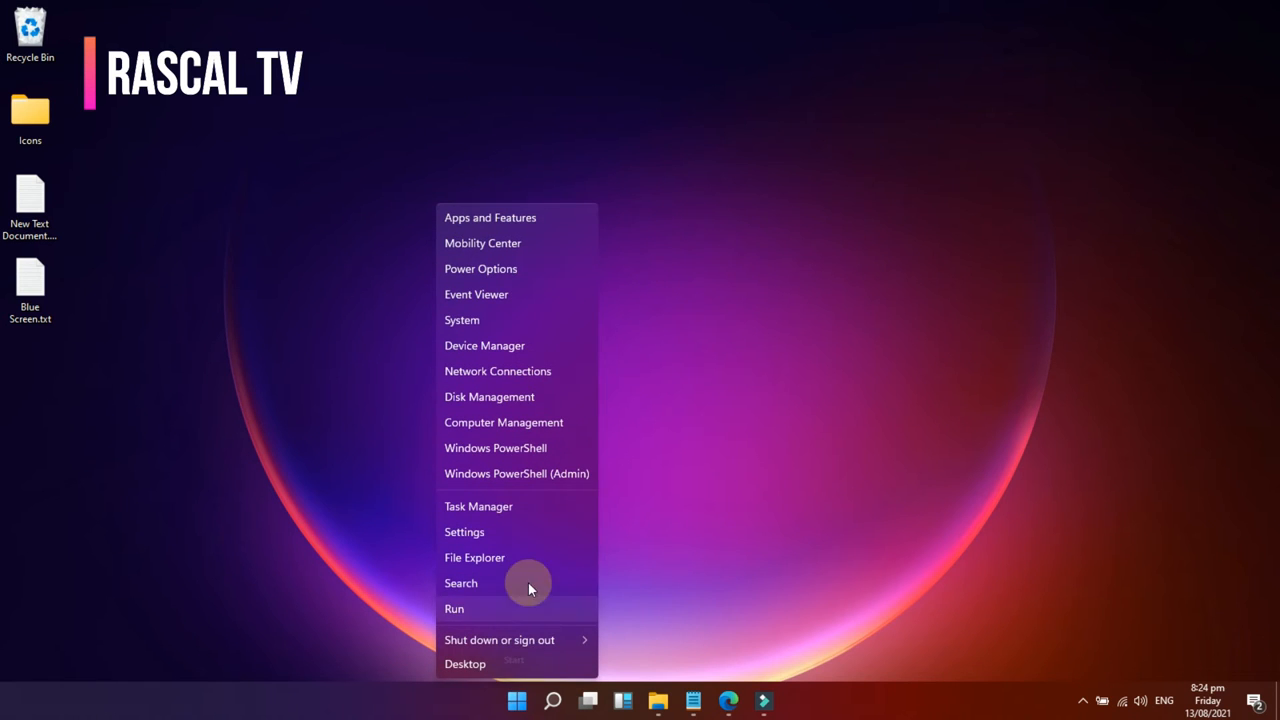
{"action": "left_click", "coordinate": [464, 531]}
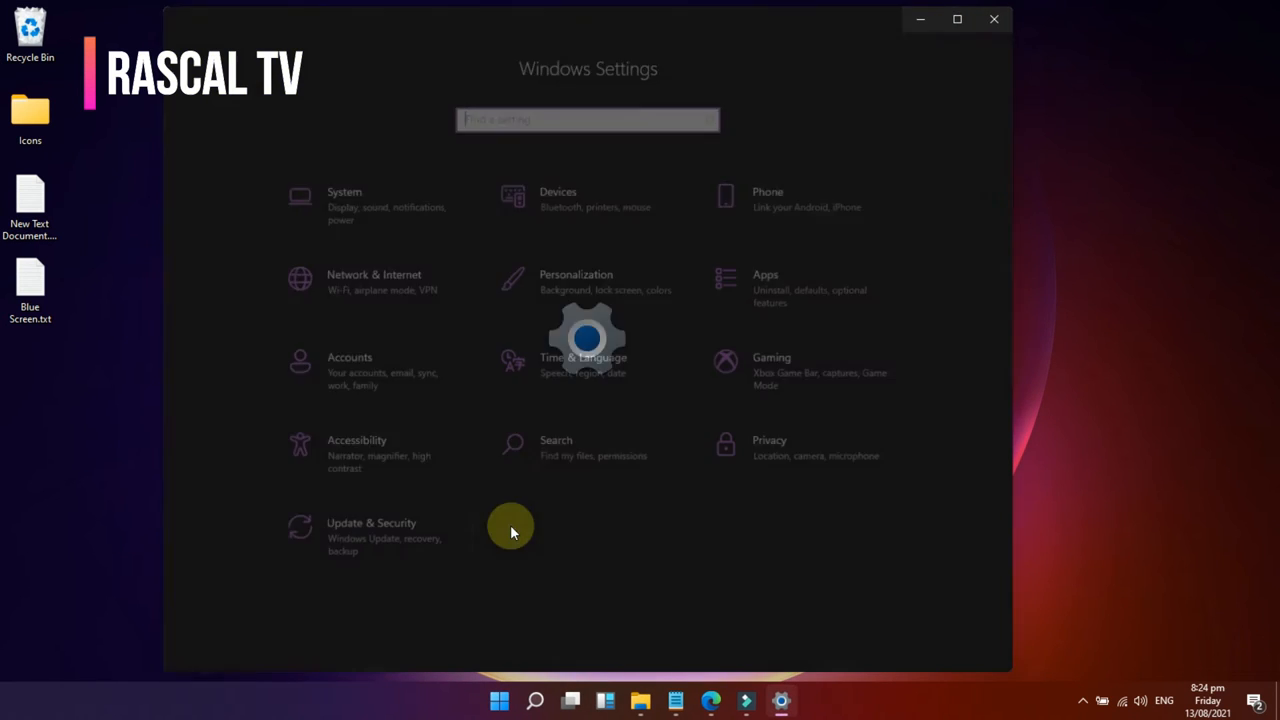
{"action": "left_click", "coordinate": [371, 535]}
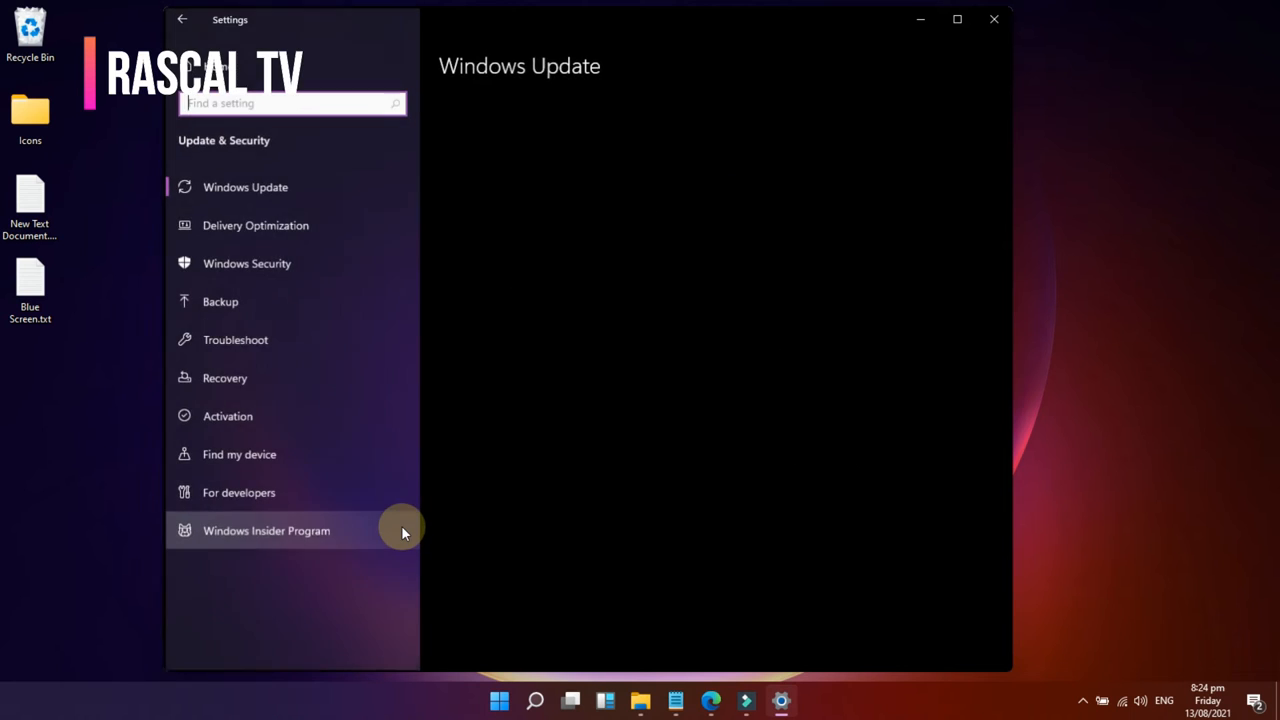
{"action": "left_click", "coordinate": [245, 186]}
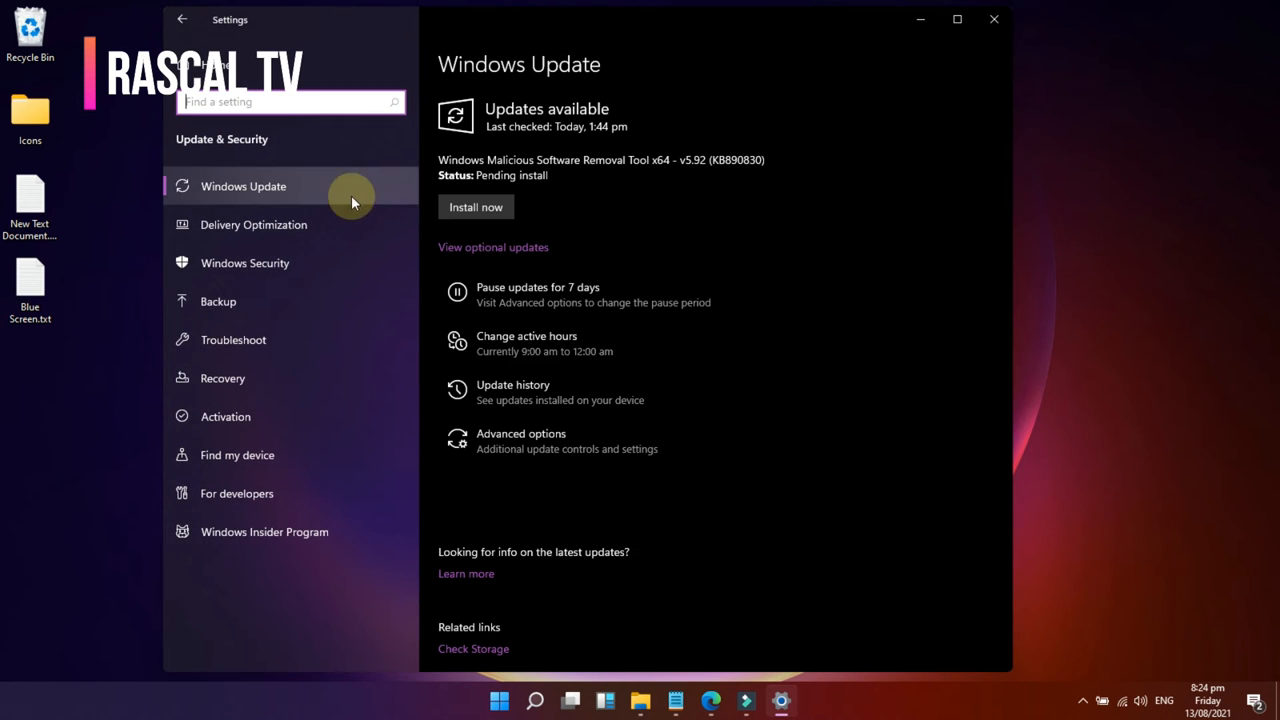
{"action": "scroll", "scroll_direction": "down", "scroll_amount": 3}
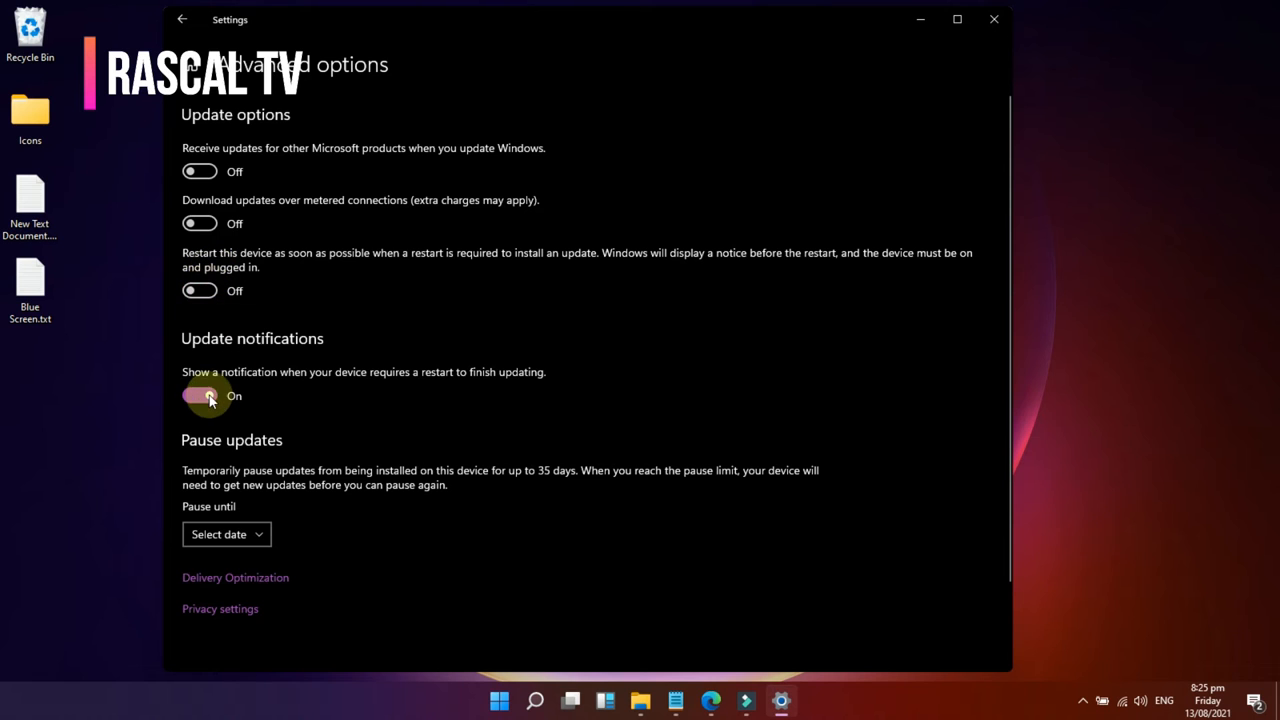
{"action": "left_click", "coordinate": [225, 534]}
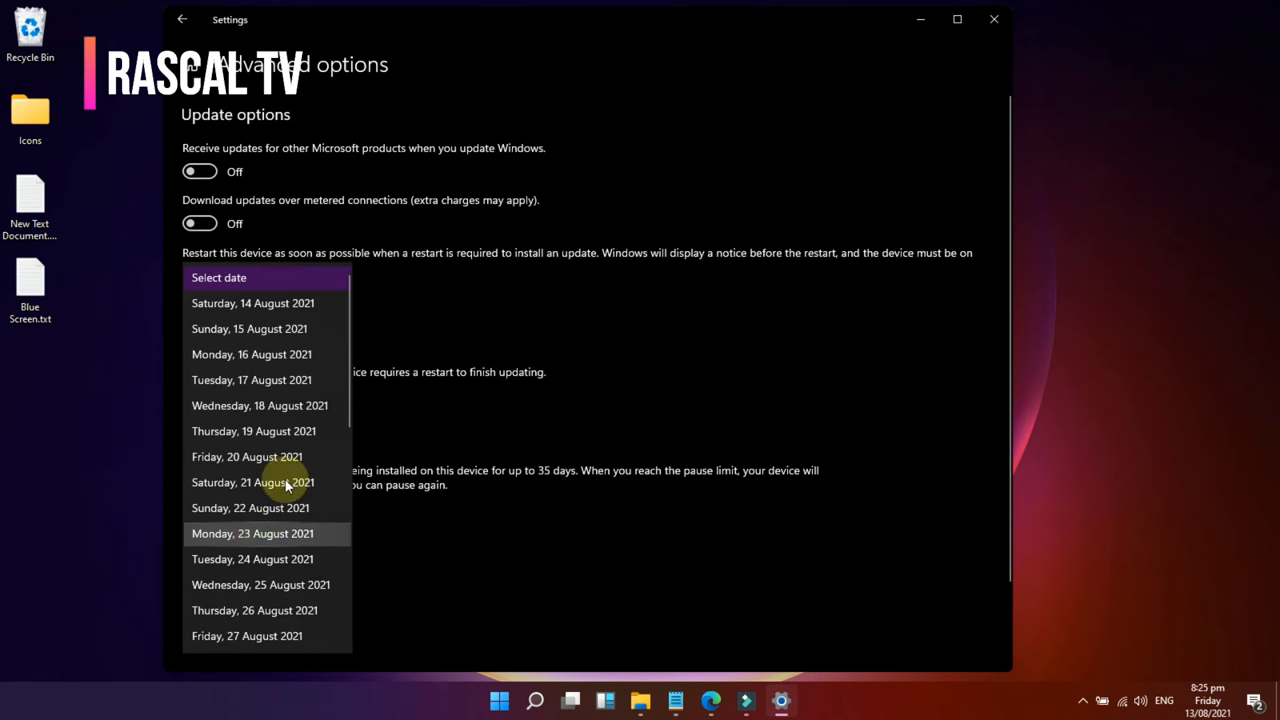
{"action": "scroll", "scroll_direction": "down", "scroll_amount": 3}
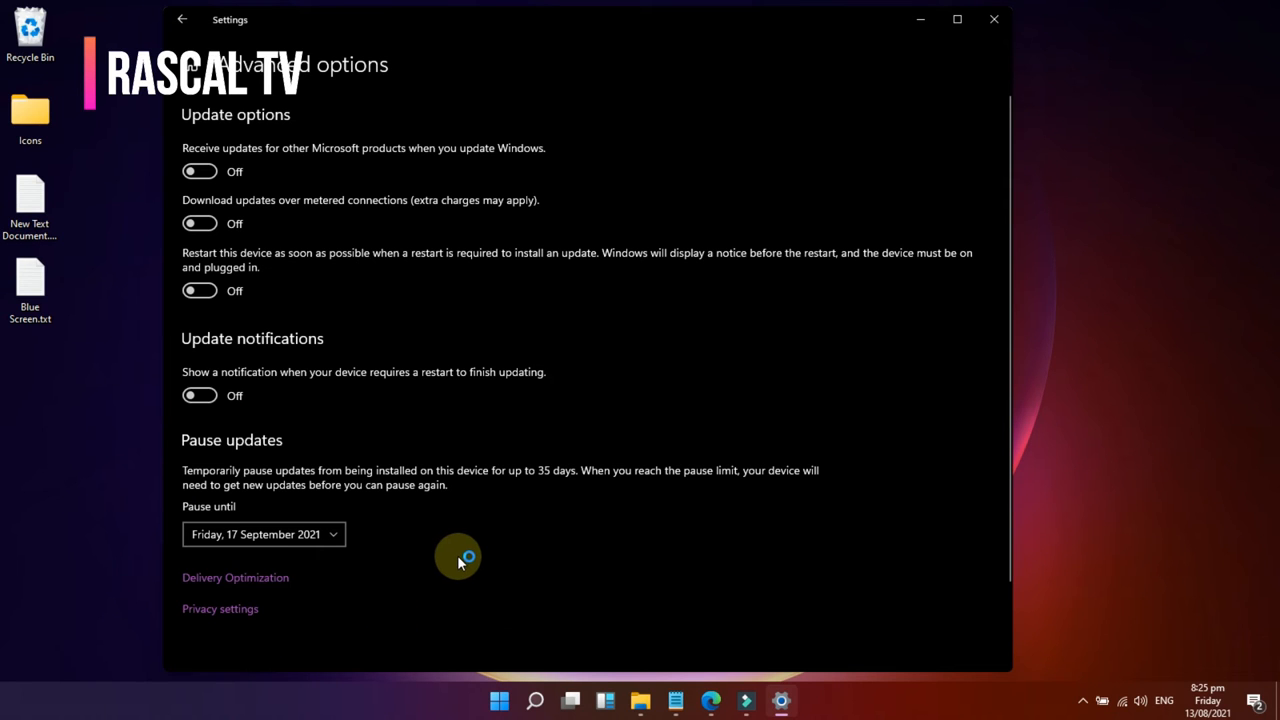
{"action": "mouse_move", "coordinate": [462, 540]}
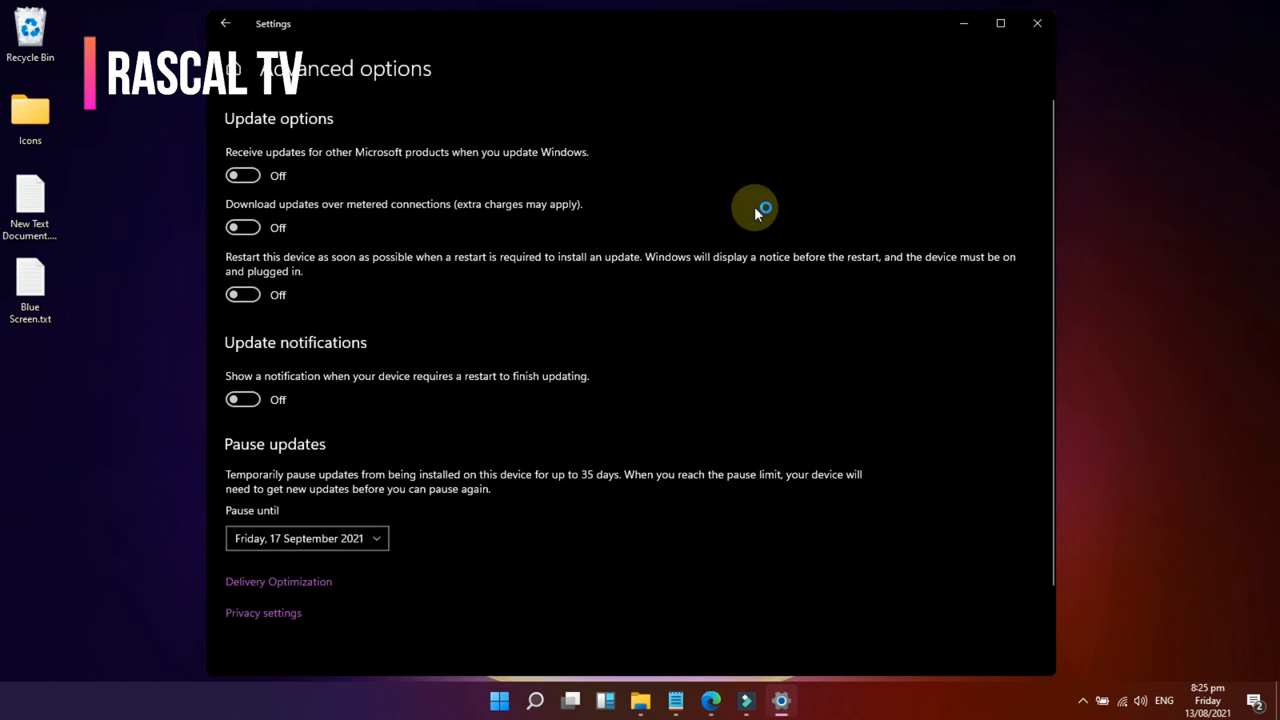
{"action": "mouse_move", "coordinate": [703, 365]}
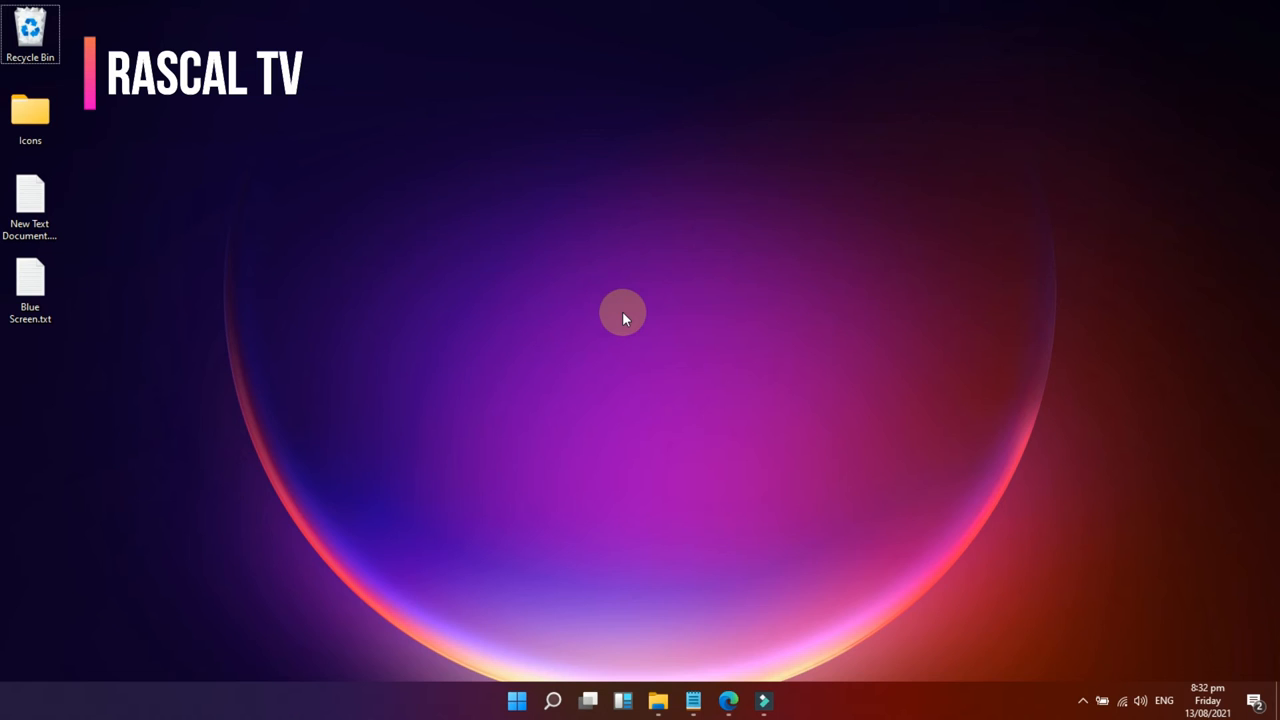
{"action": "right_click", "coordinate": [623, 312]}
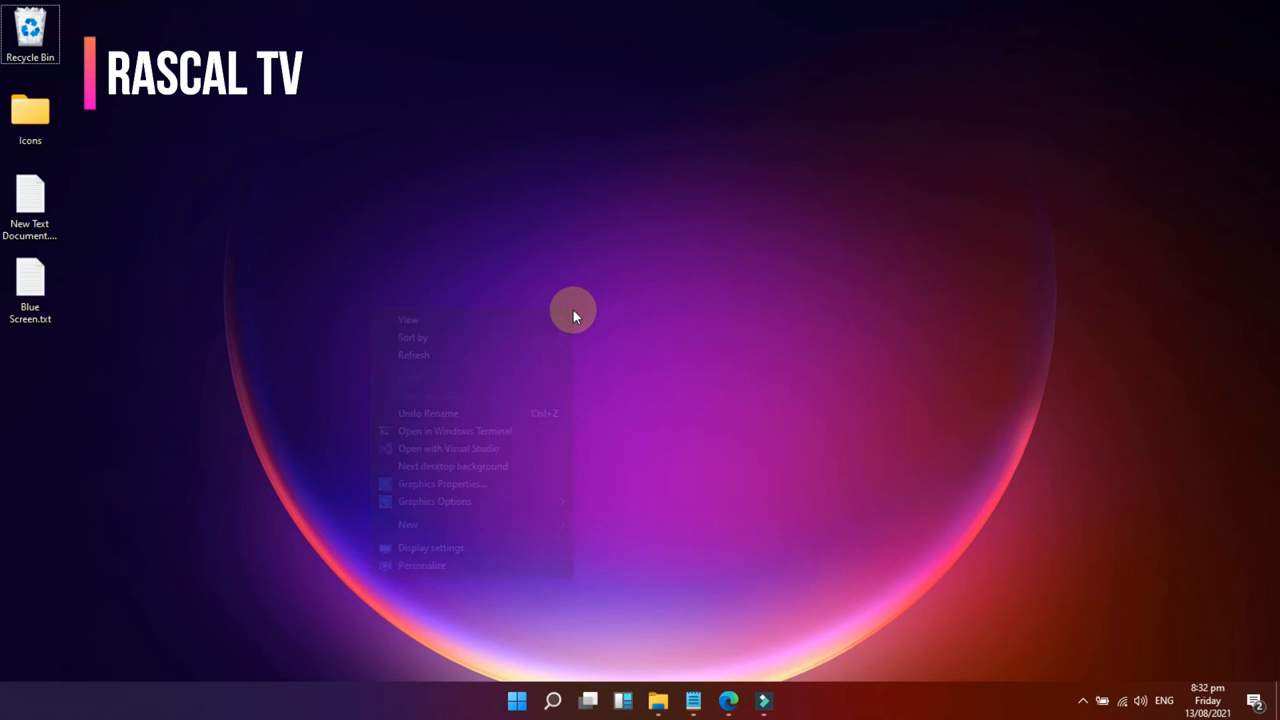
{"action": "left_click", "coordinate": [539, 360]}
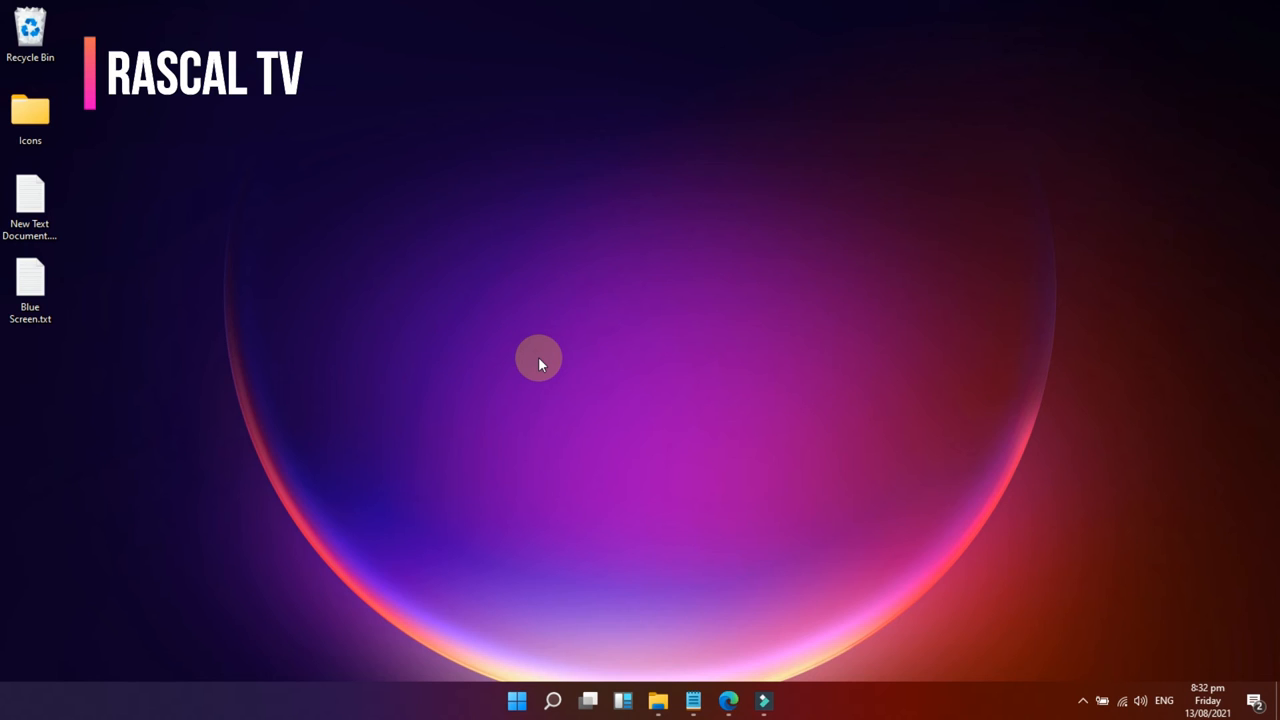
Search 'gpedit' and launch the Edit group policy result.
{"action": "left_click", "coordinate": [553, 700]}
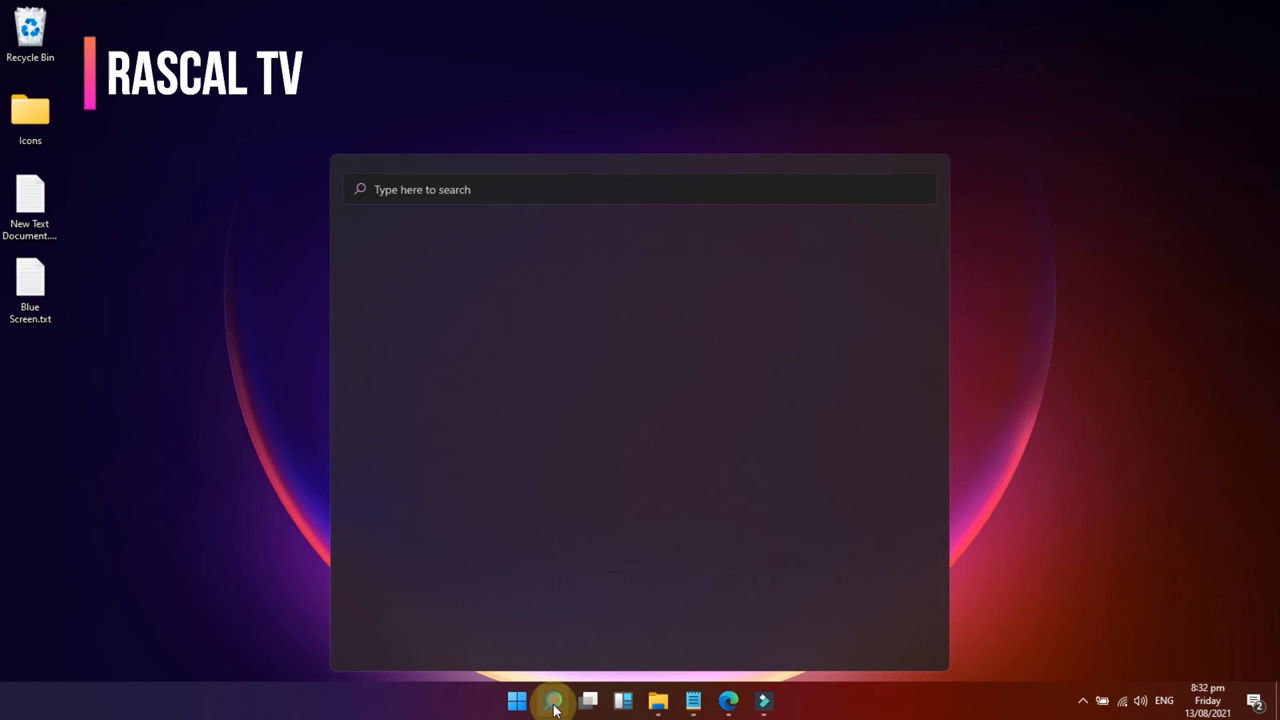
{"action": "type", "text": "gpedit"}
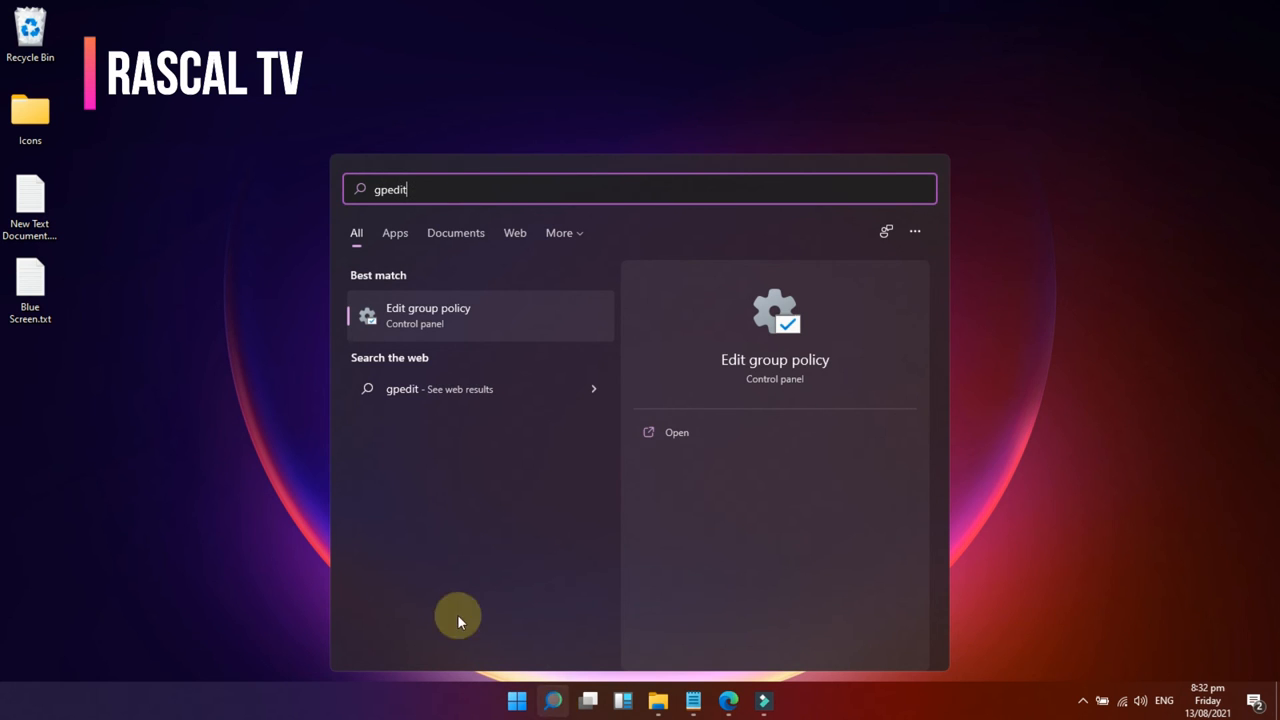
{"action": "left_click", "coordinate": [428, 315]}
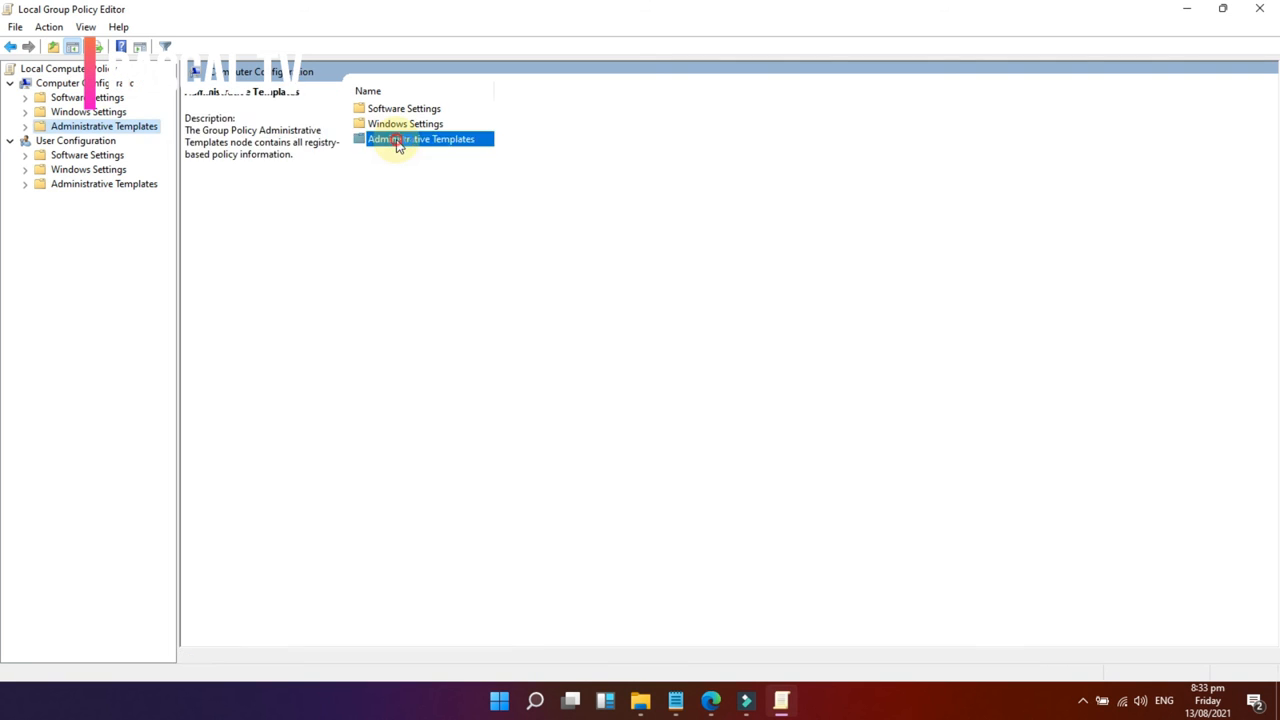
Under Administrative Templates > Windows Components > Windows Update, disable Configure Automatic Updates.
{"action": "double_click", "coordinate": [420, 138]}
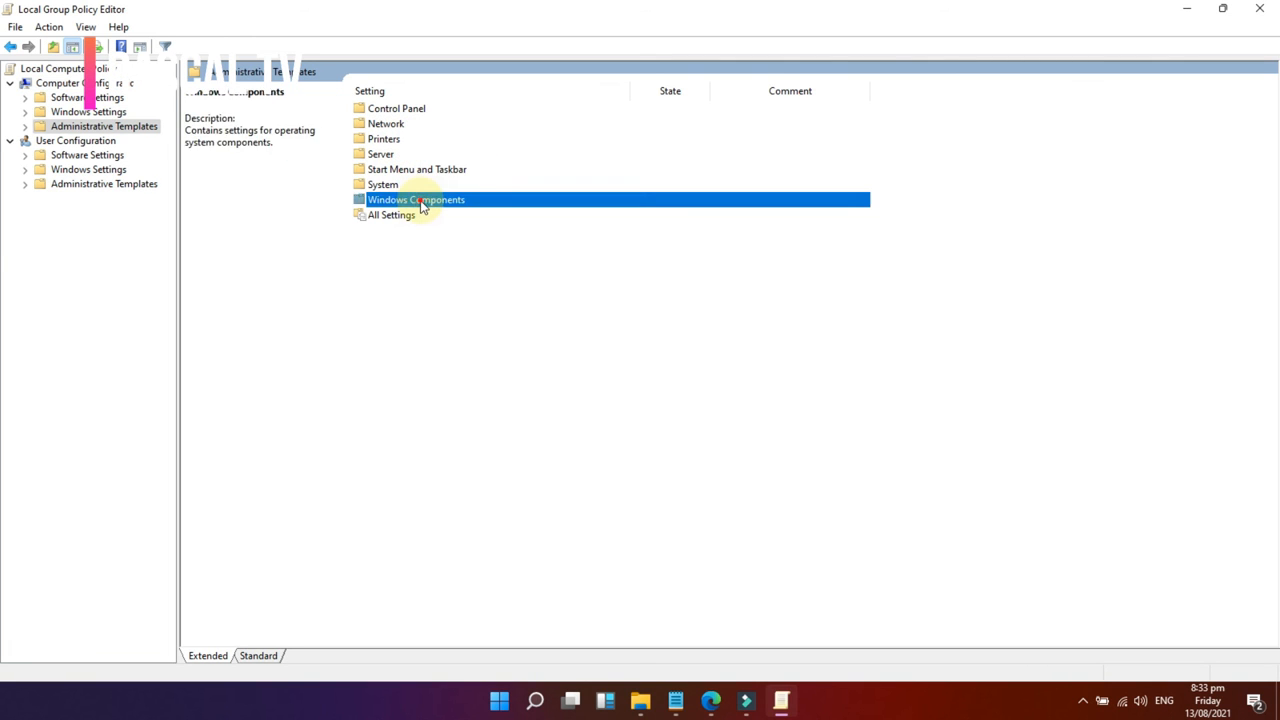
{"action": "double_click", "coordinate": [415, 199]}
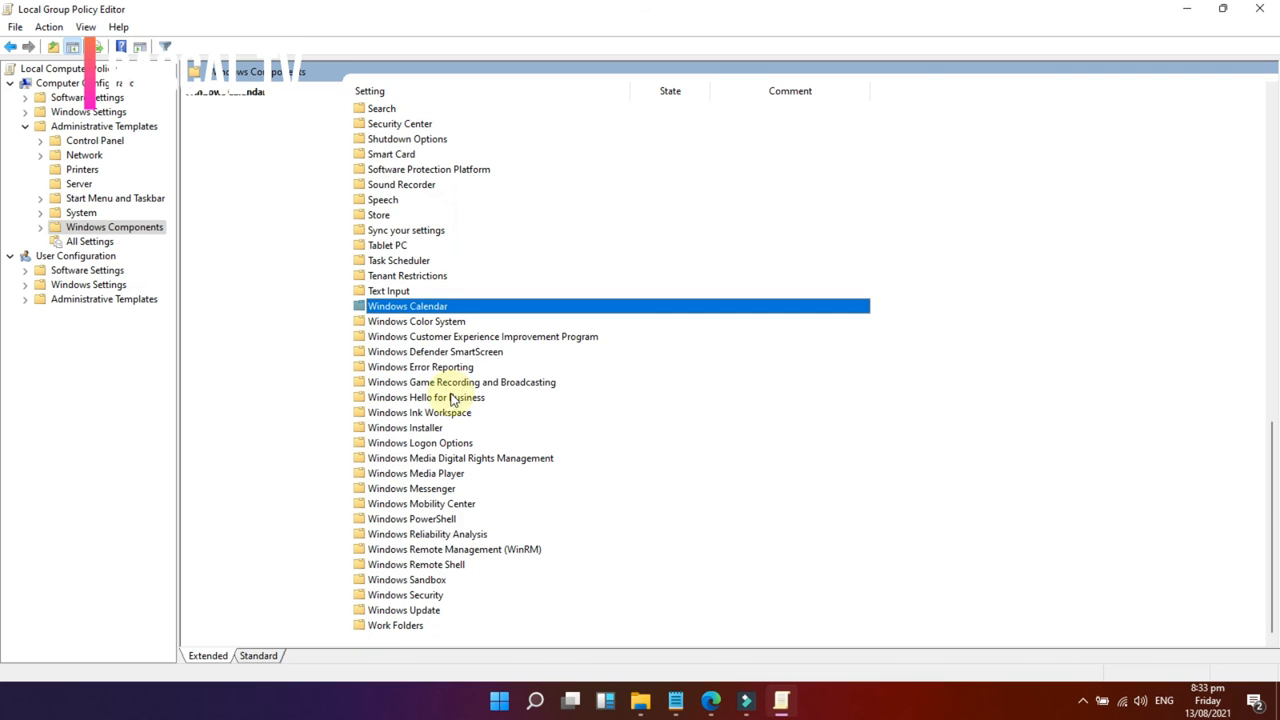
{"action": "left_click", "coordinate": [117, 629]}
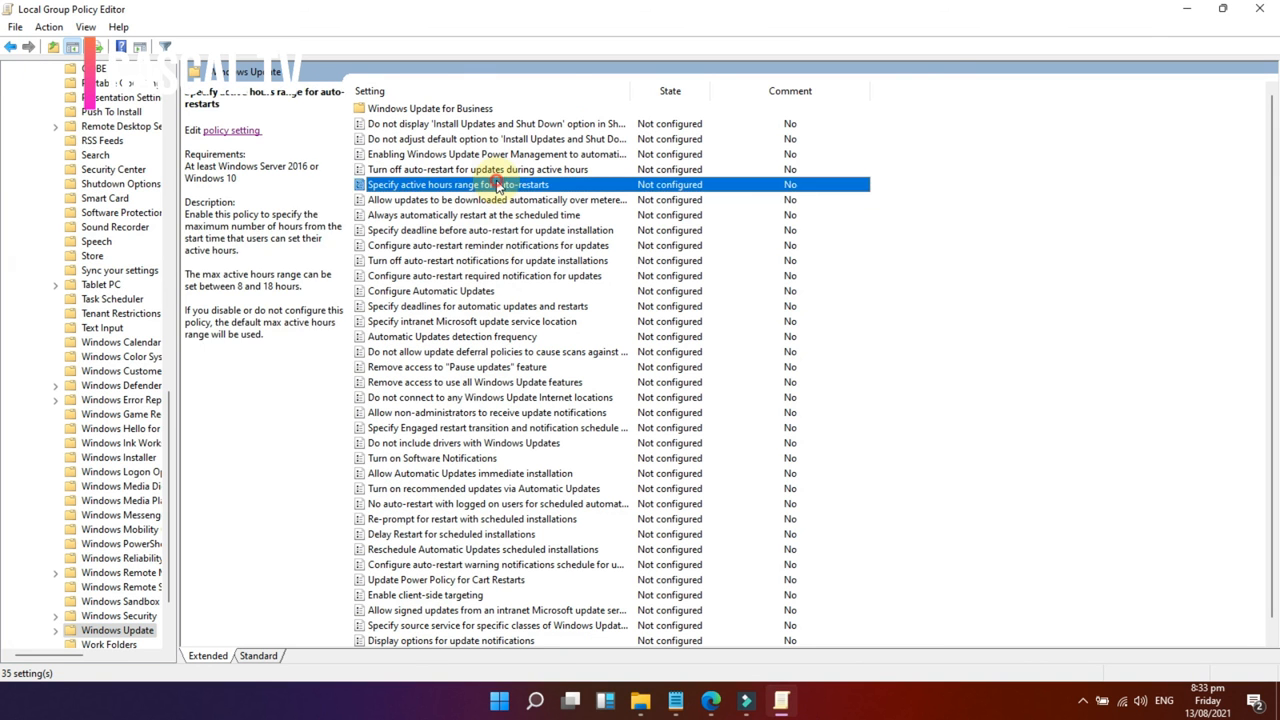
{"action": "left_click", "coordinate": [485, 275]}
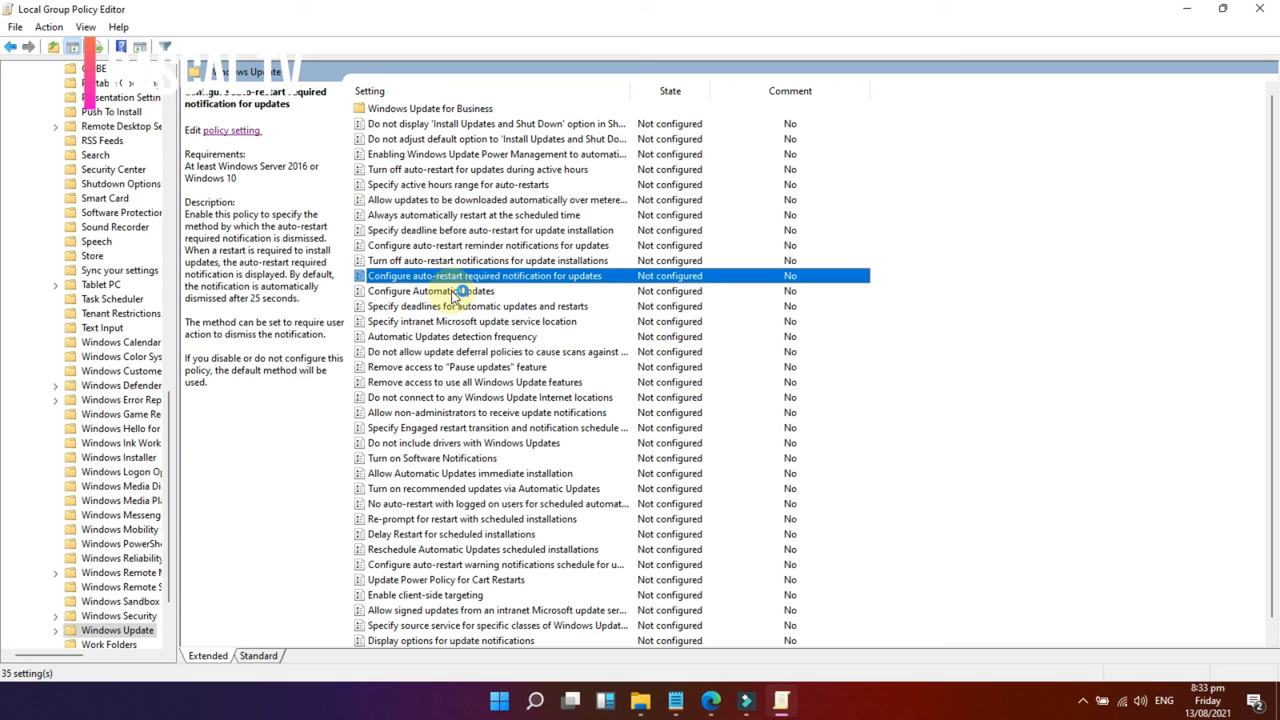
{"action": "left_click", "coordinate": [430, 290]}
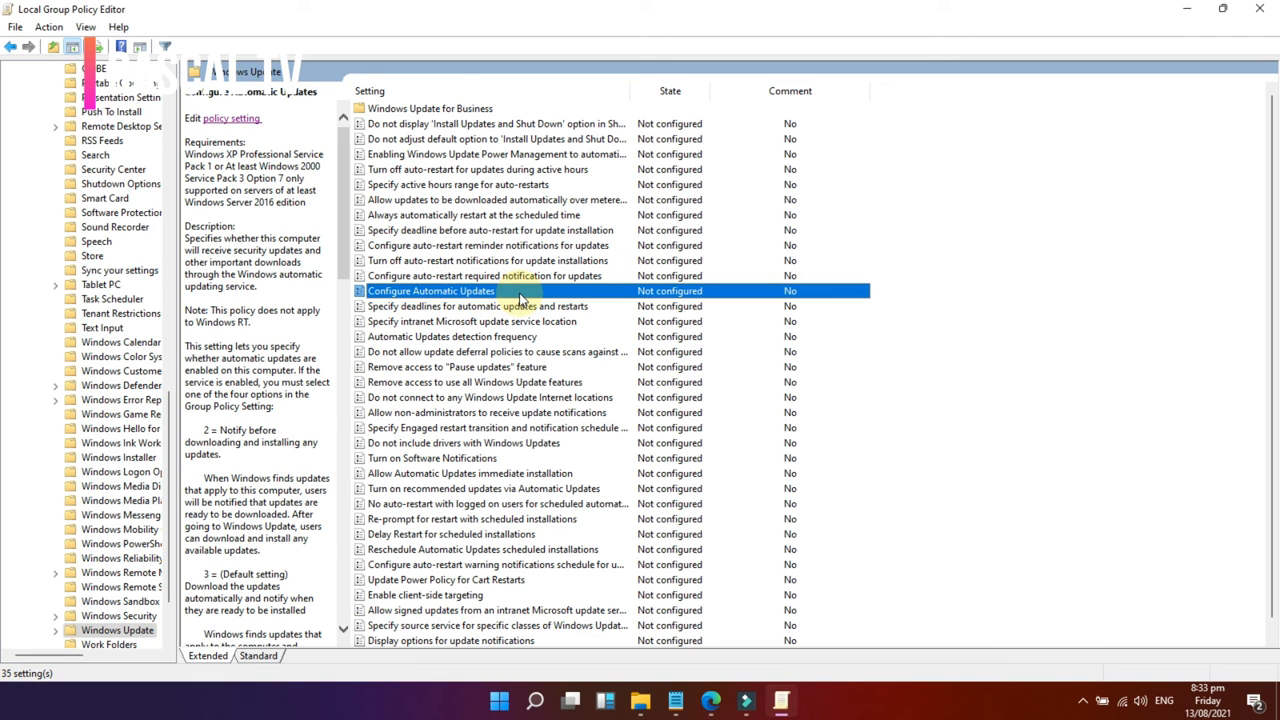
{"action": "double_click", "coordinate": [430, 290]}
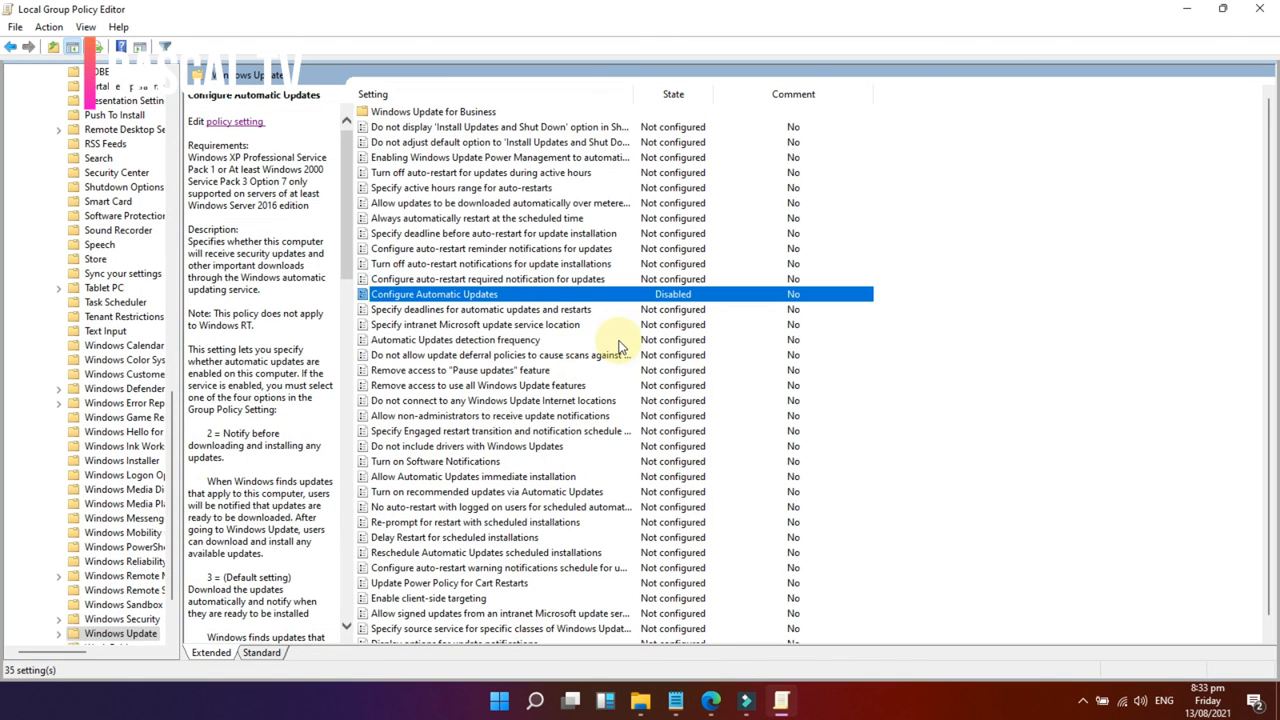
{"action": "left_click", "coordinate": [455, 339]}
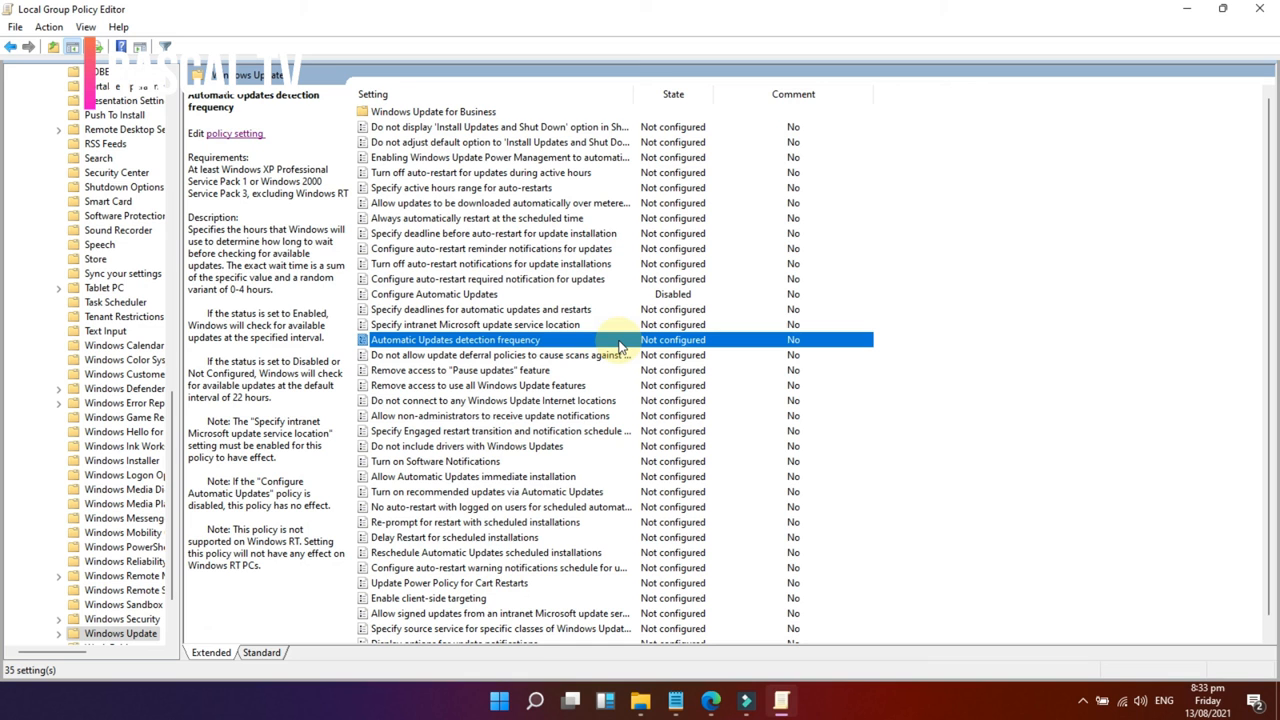
{"action": "mouse_move", "coordinate": [630, 307]}
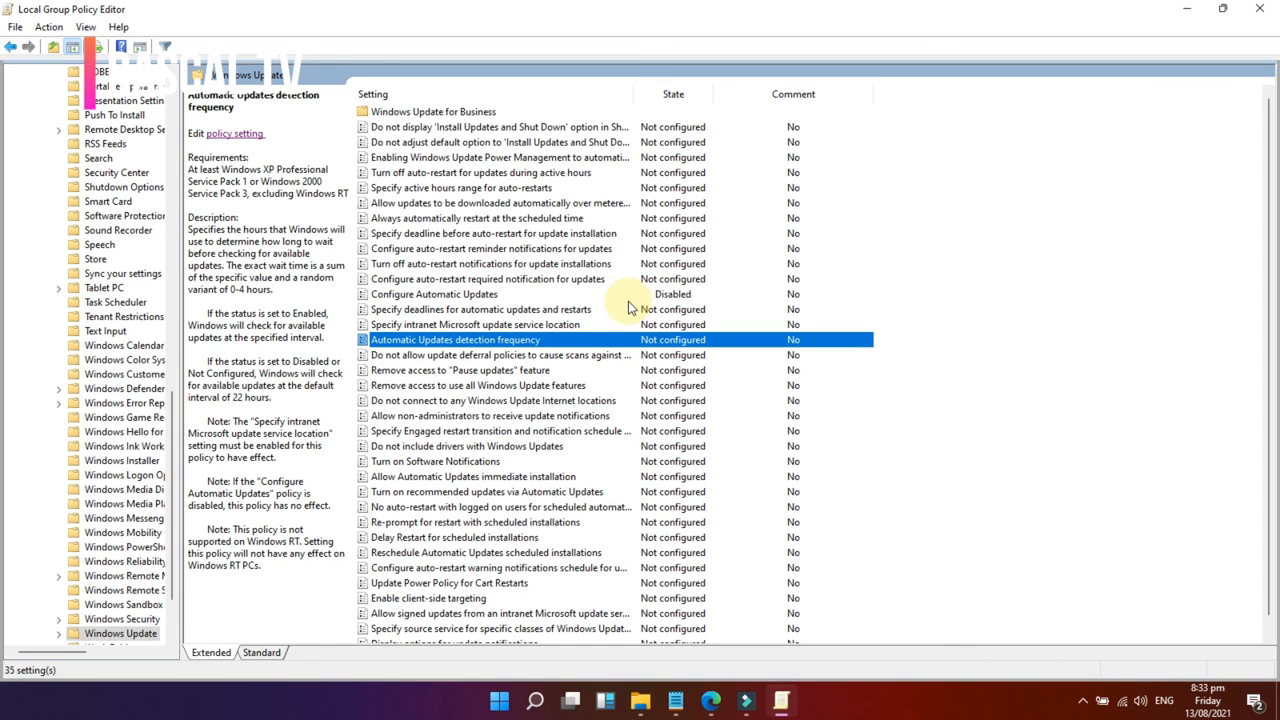